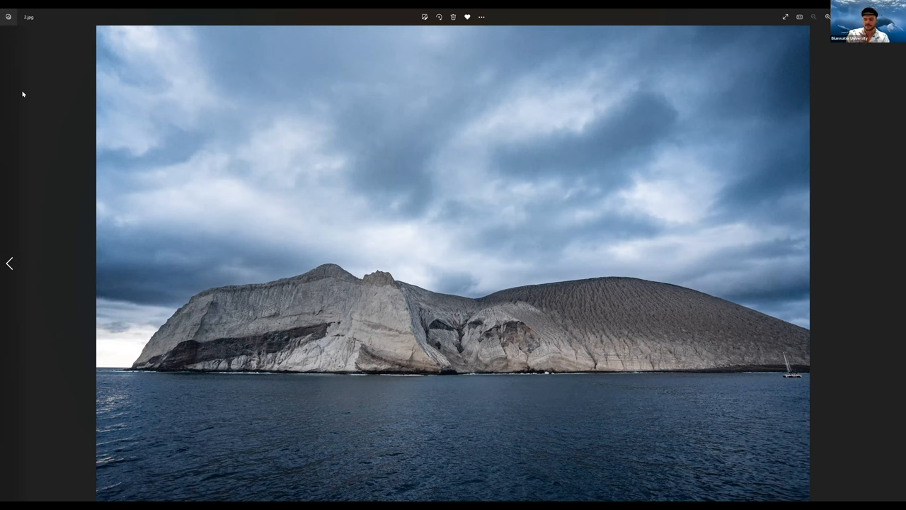
Advance from the island seascape to the underwater manta ray photo.
key(Right)
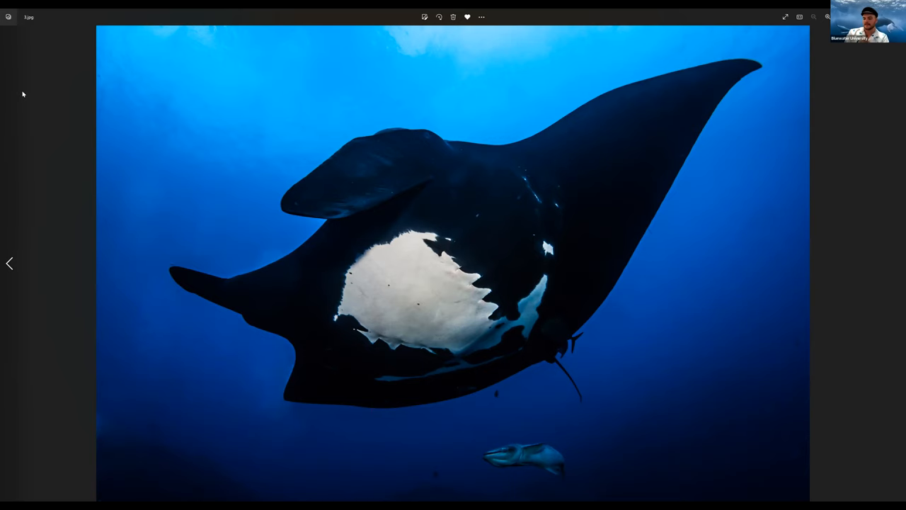
Move on to the photo of the white-bellied manta gliding above a diver.
key(Right)
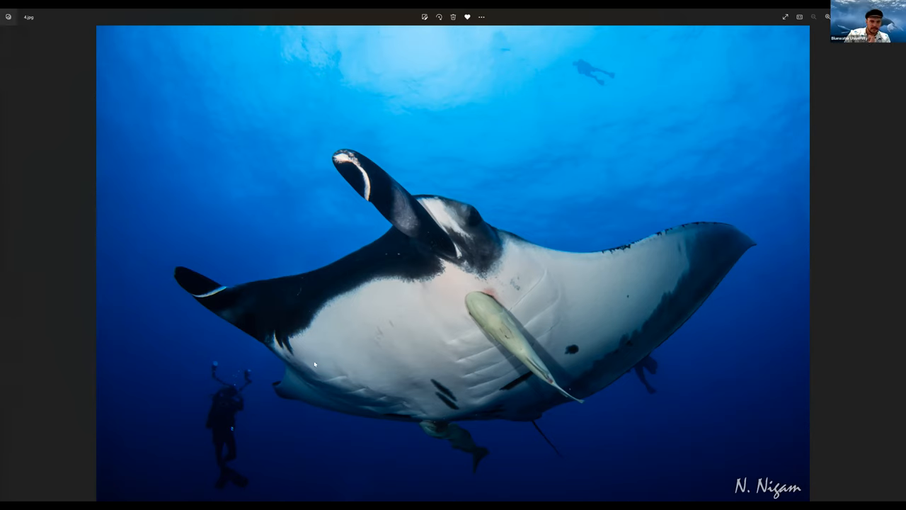
mouse_move(648, 132)
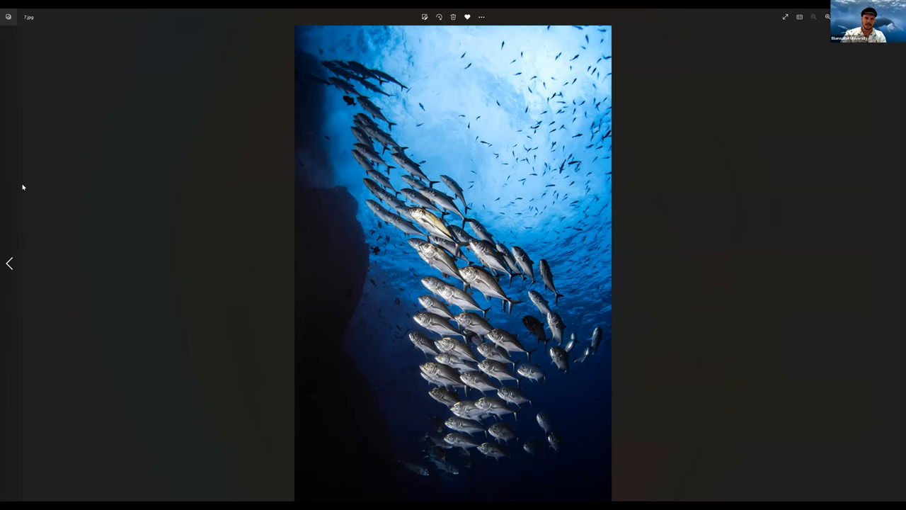
mouse_move(286, 197)
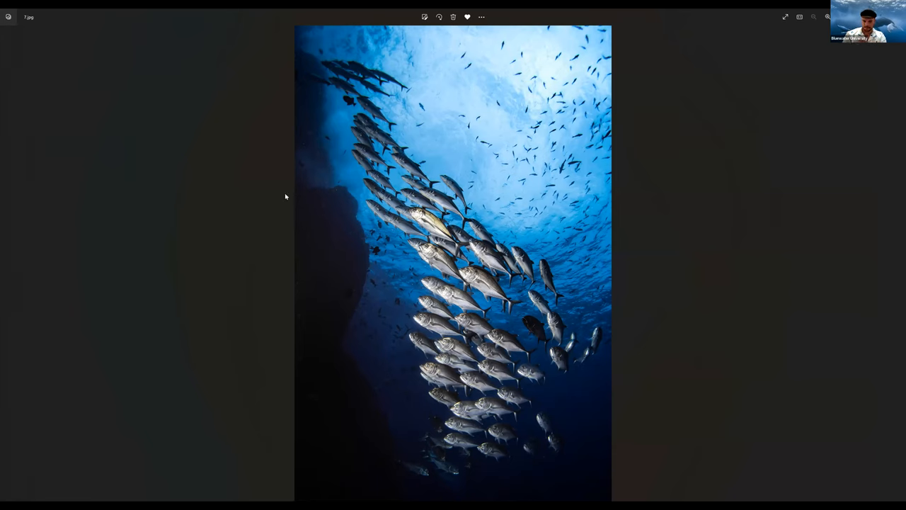
mouse_move(145, 222)
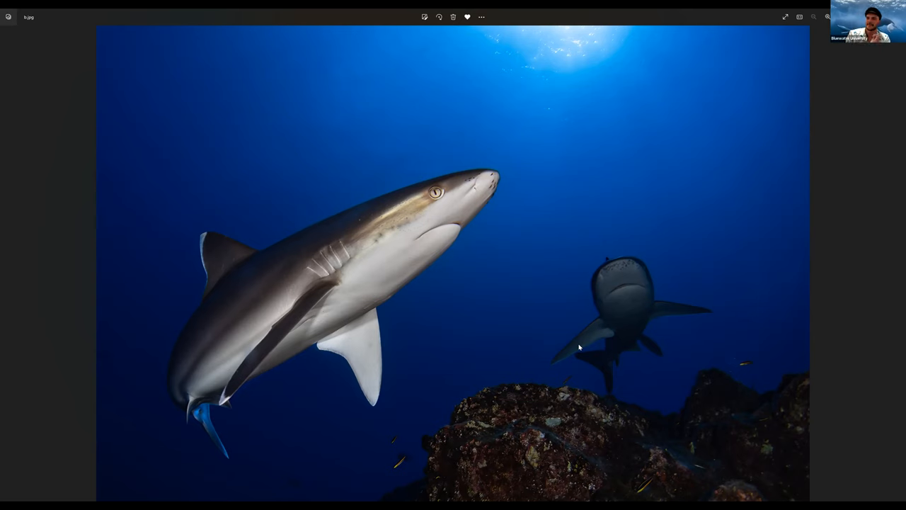
mouse_move(269, 31)
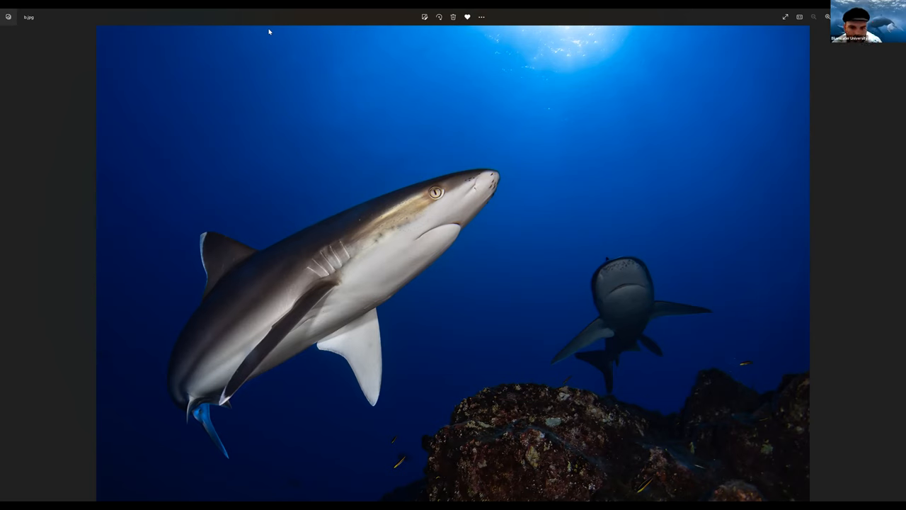
mouse_move(545, 270)
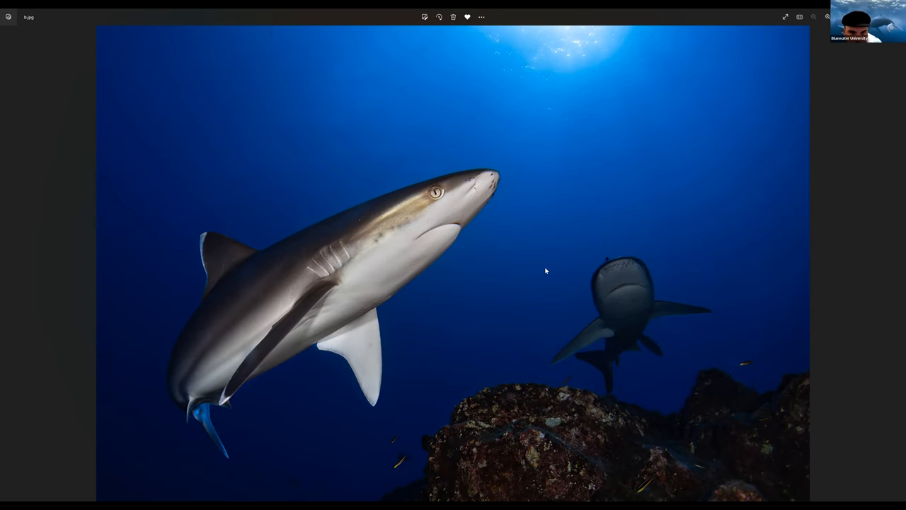
mouse_move(526, 264)
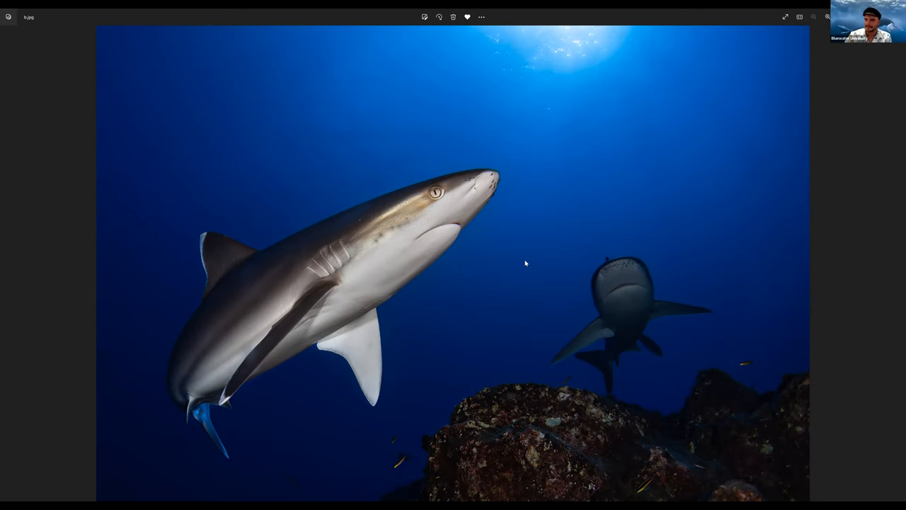
mouse_move(471, 186)
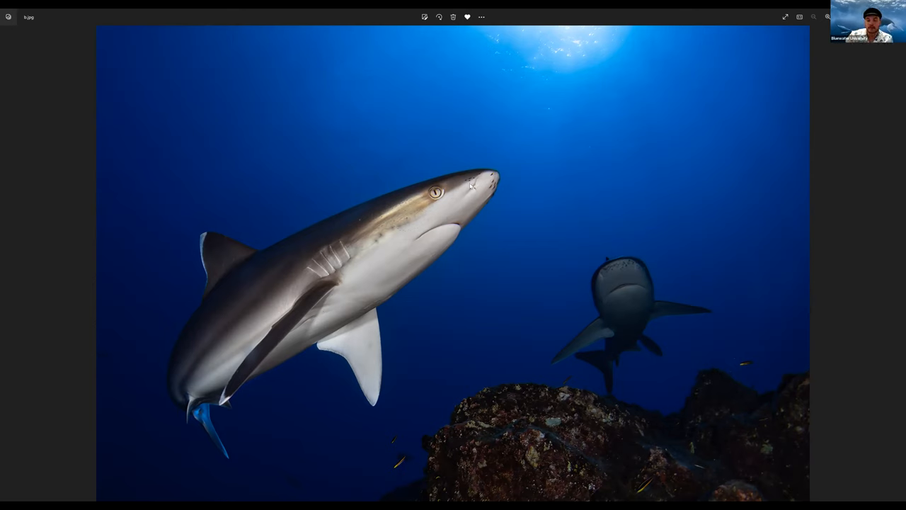
mouse_move(628, 247)
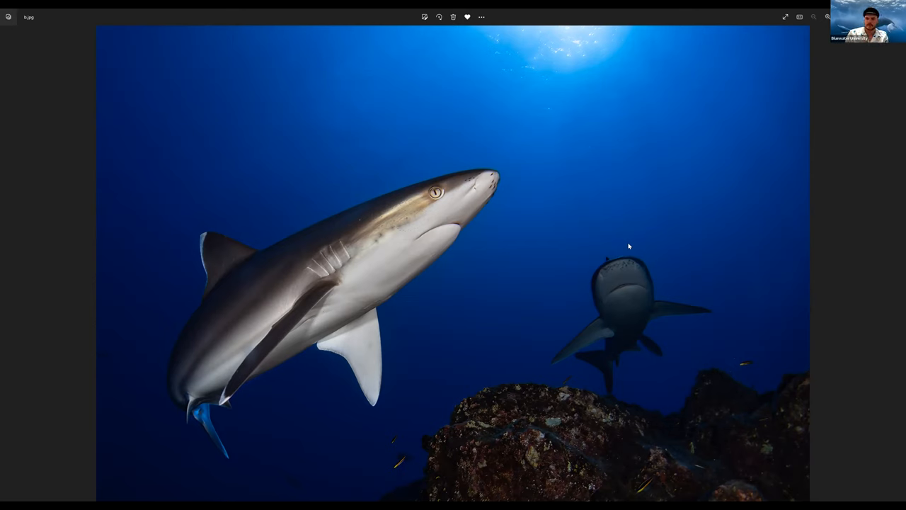
mouse_move(603, 110)
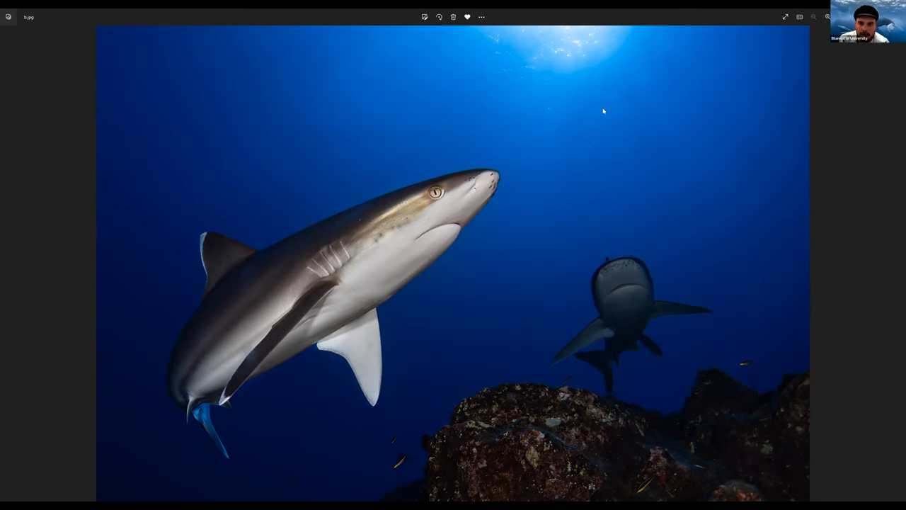
mouse_move(560, 260)
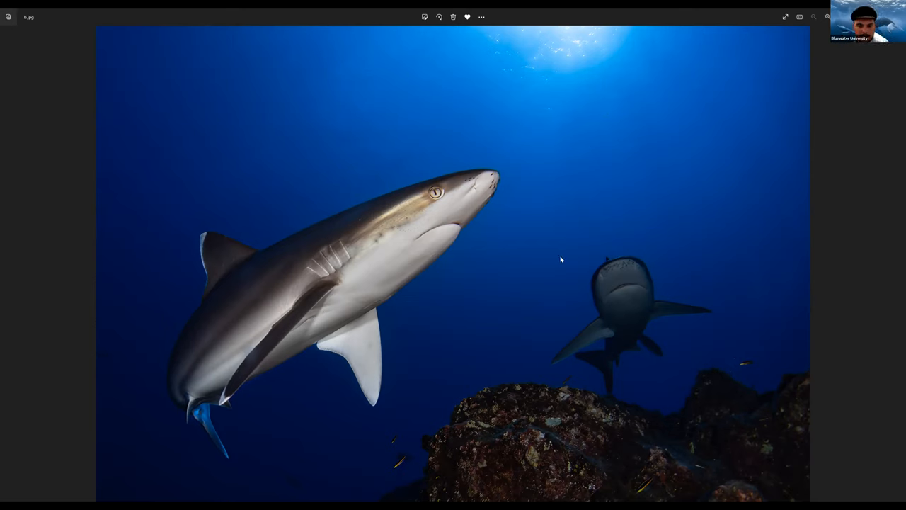
mouse_move(533, 238)
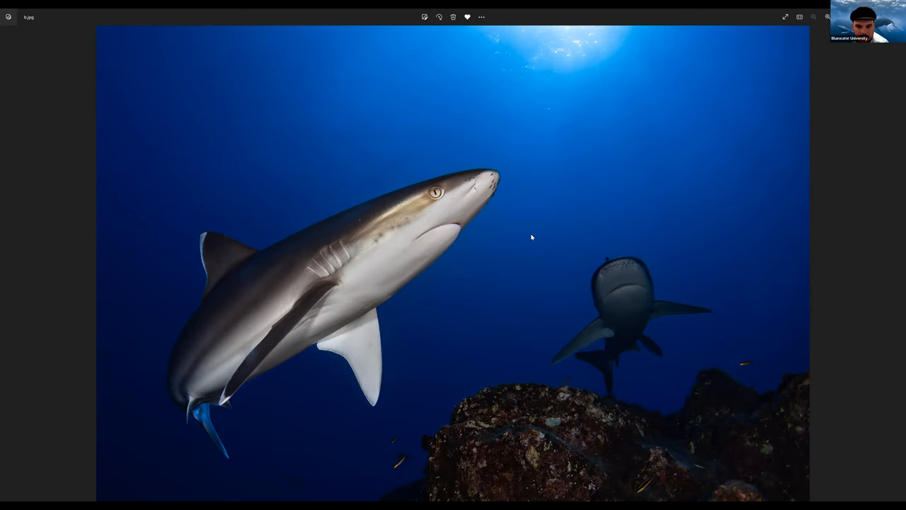
mouse_move(592, 271)
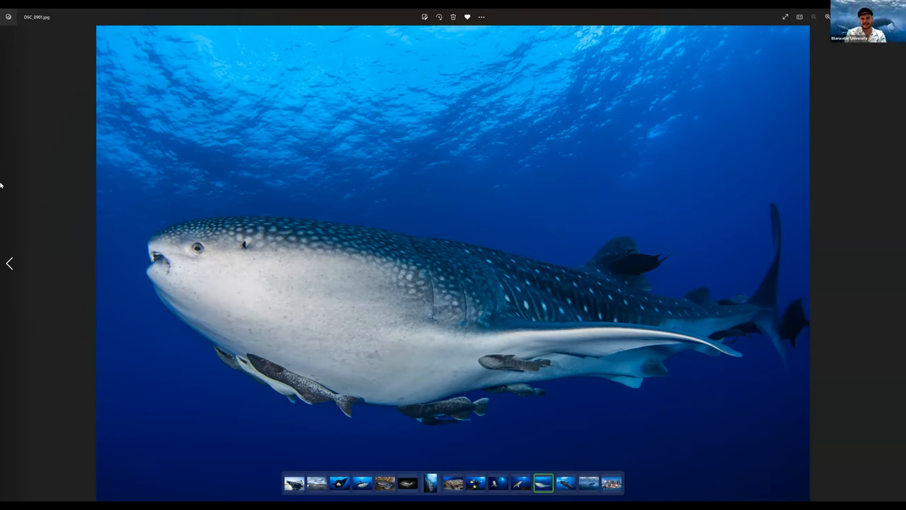
mouse_move(255, 12)
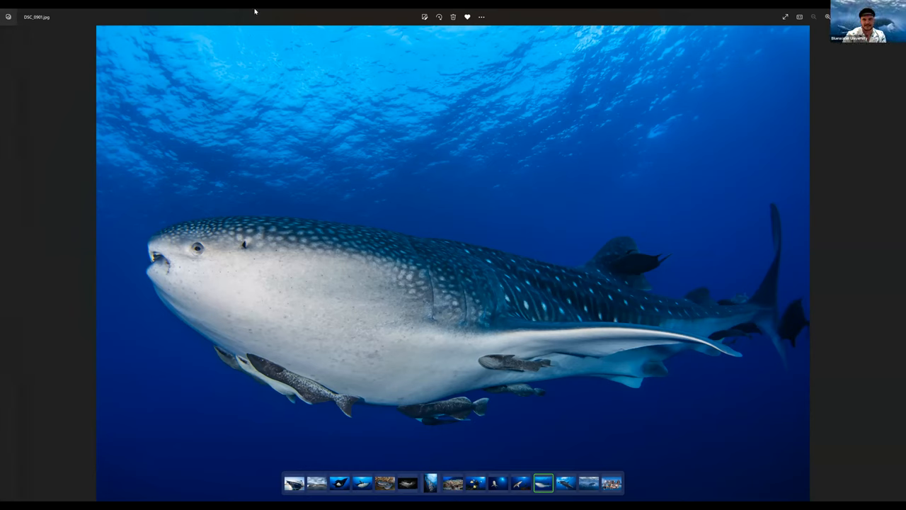
mouse_move(385, 133)
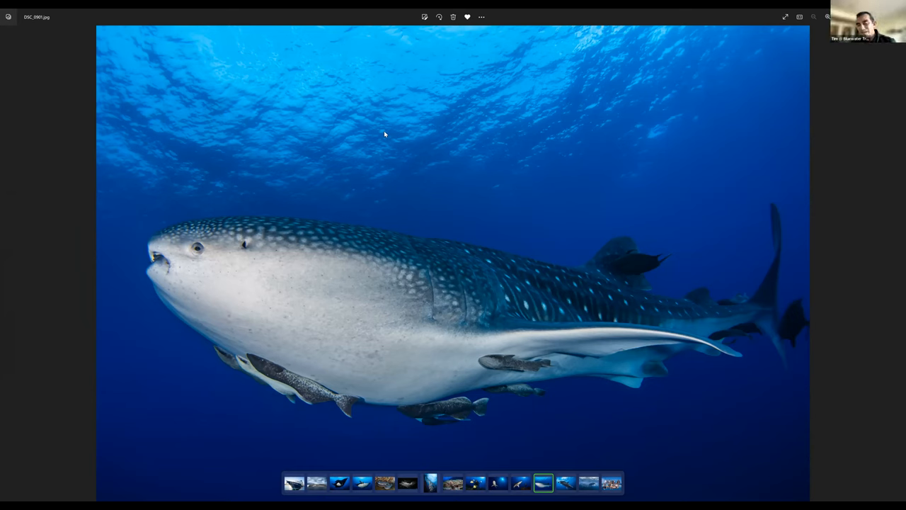
mouse_move(465, 186)
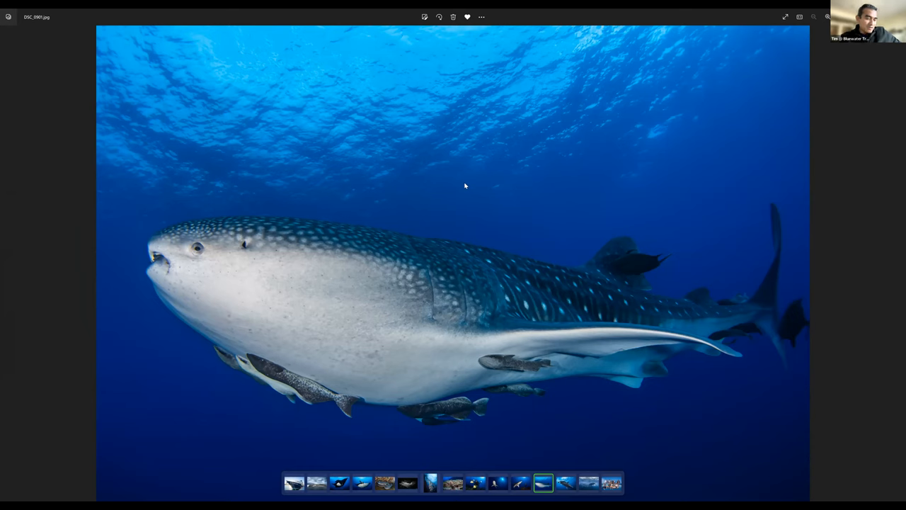
mouse_move(474, 187)
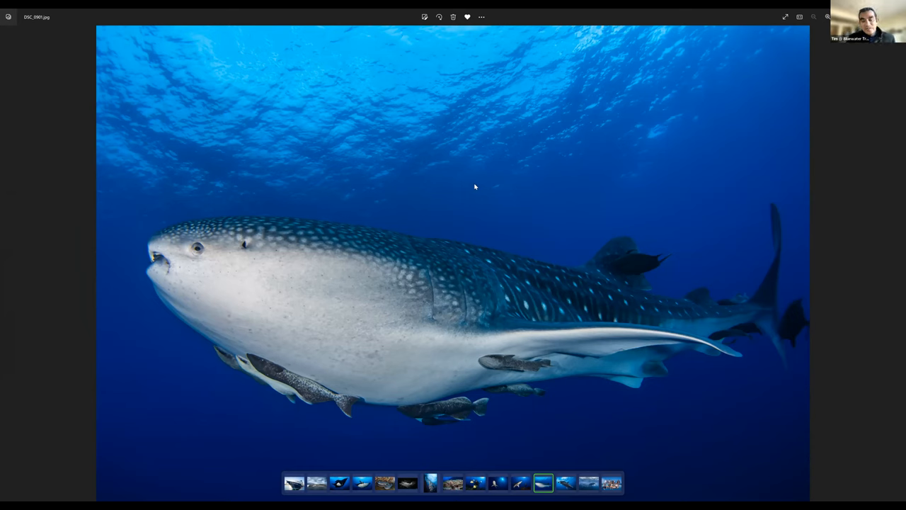
mouse_move(301, 139)
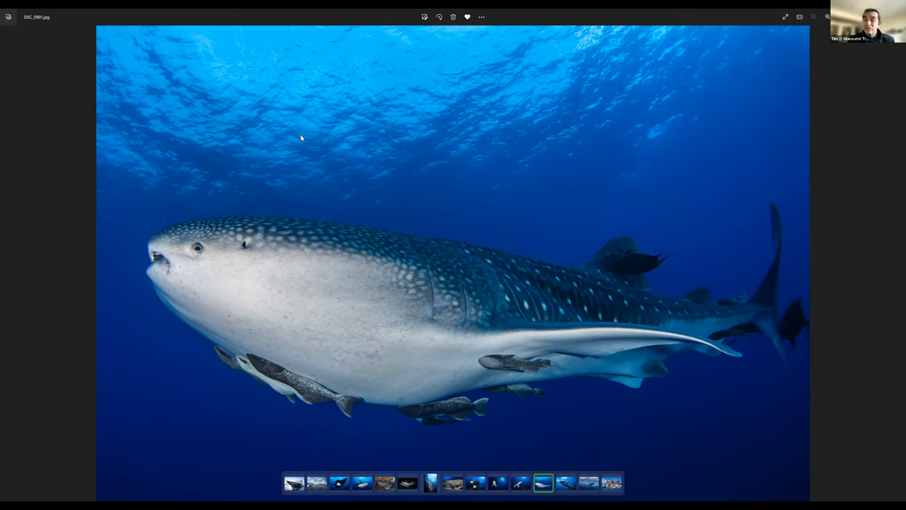
mouse_move(13, 209)
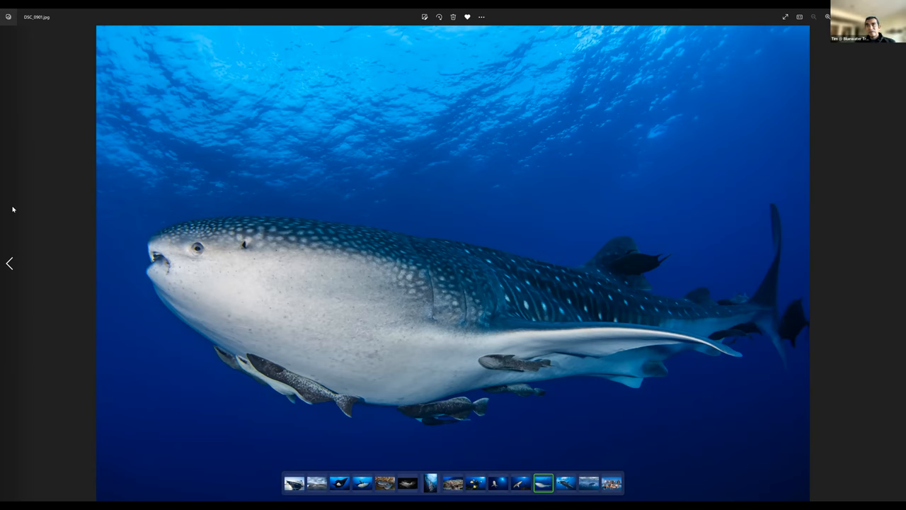
mouse_move(184, 479)
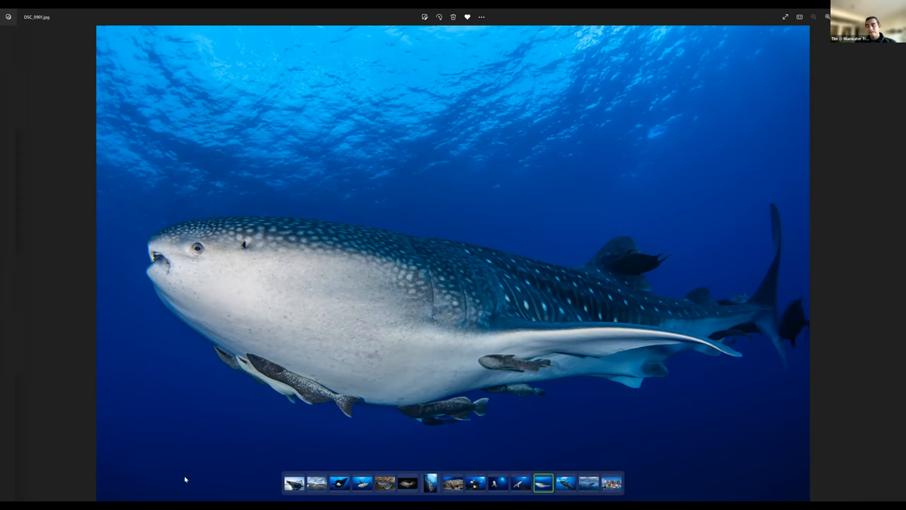
mouse_move(757, 163)
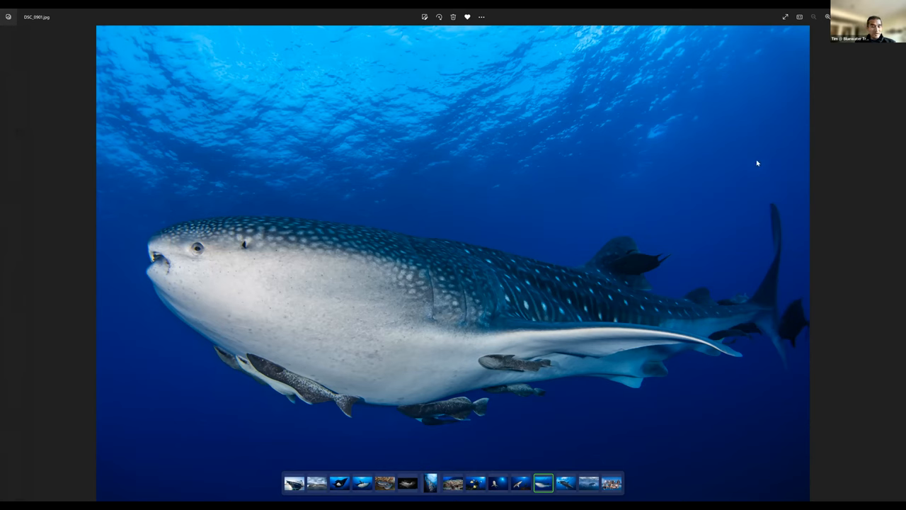
mouse_move(779, 147)
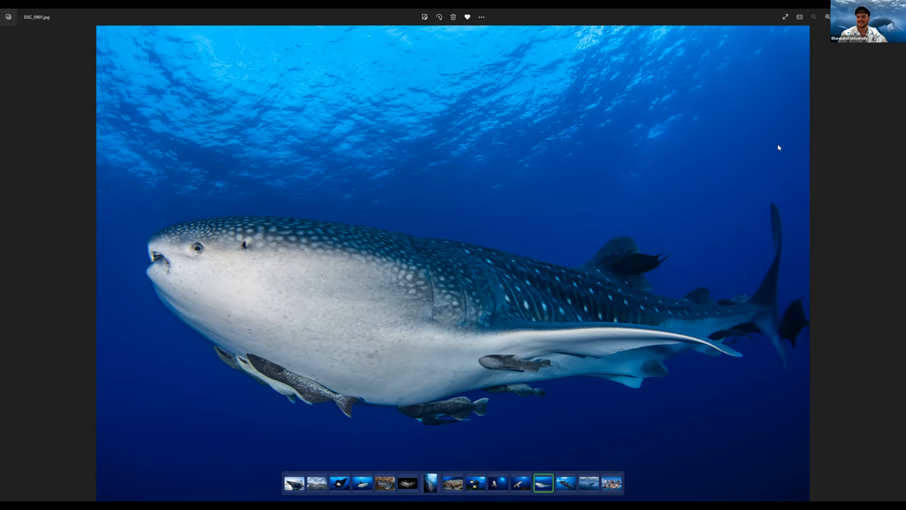
mouse_move(799, 317)
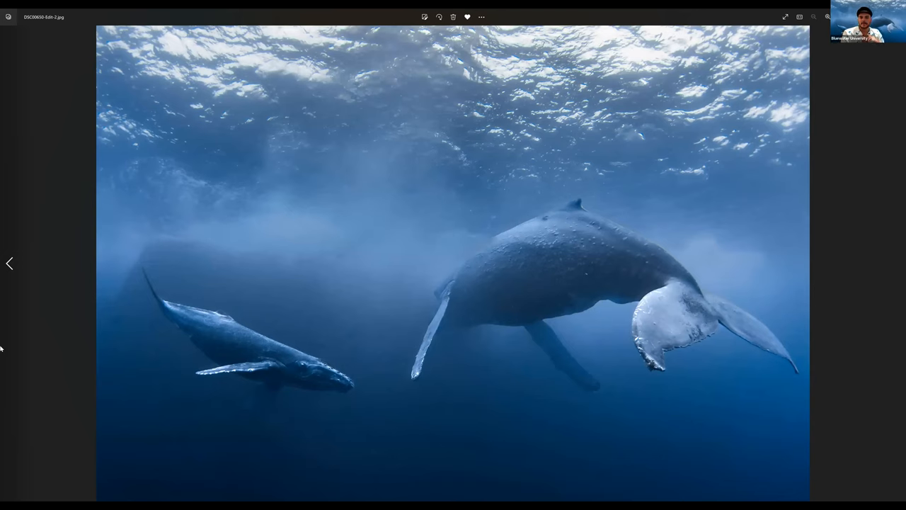
mouse_move(38, 375)
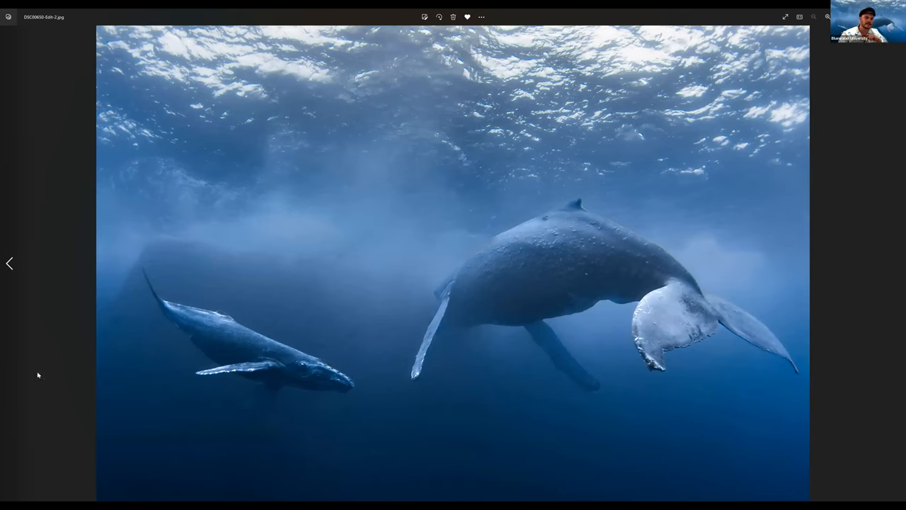
mouse_move(158, 265)
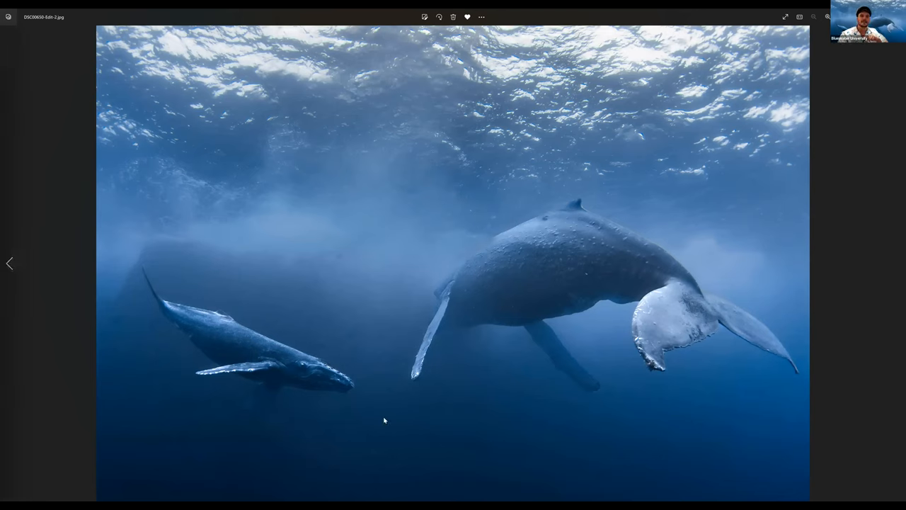
mouse_move(108, 226)
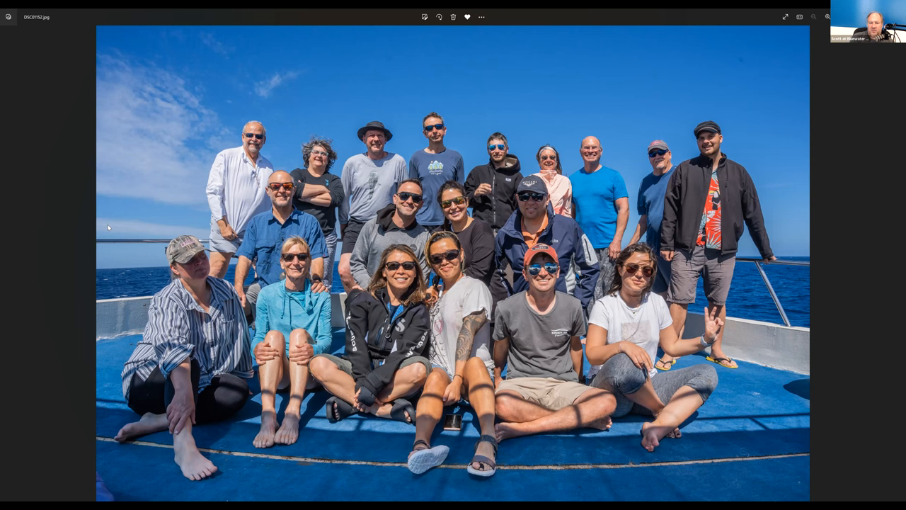
mouse_move(685, 11)
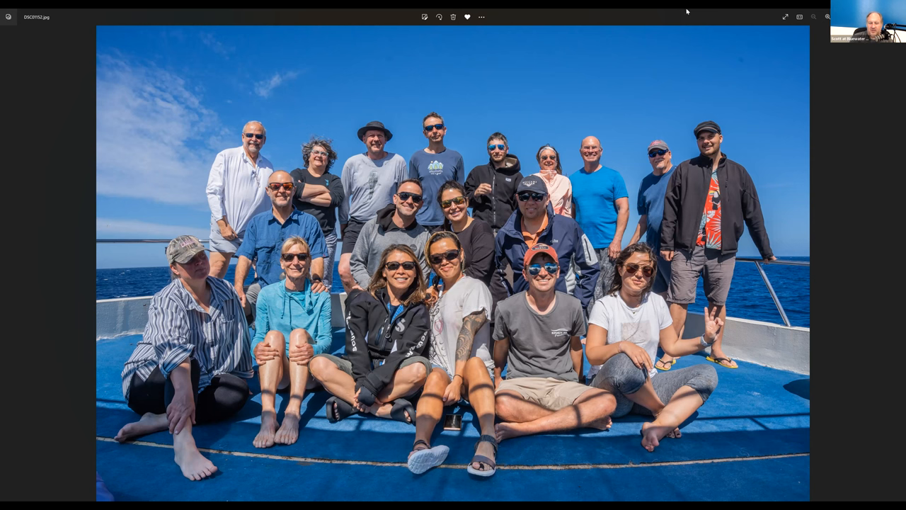
mouse_move(693, 221)
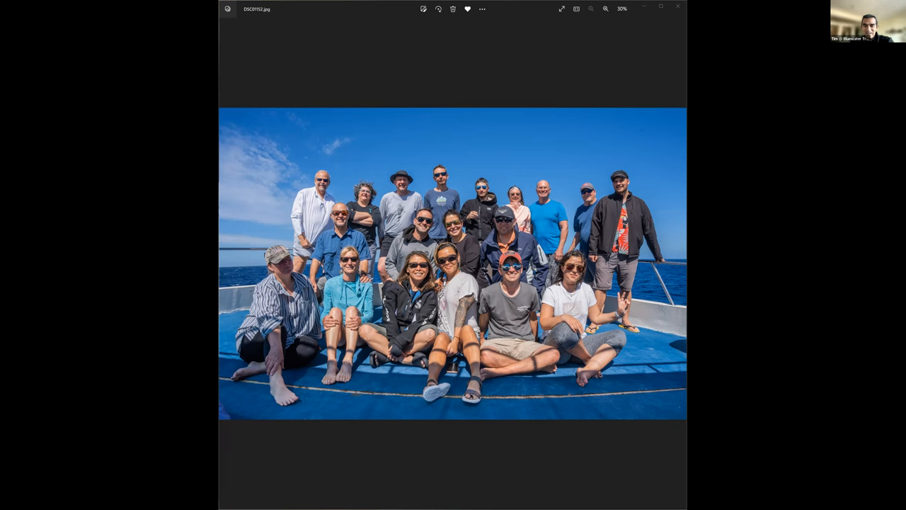
mouse_move(644, 36)
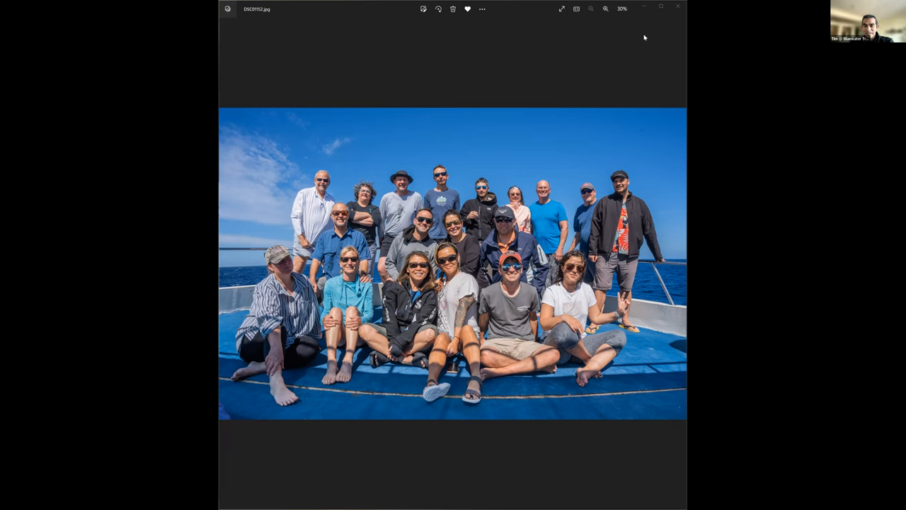
mouse_move(546, 92)
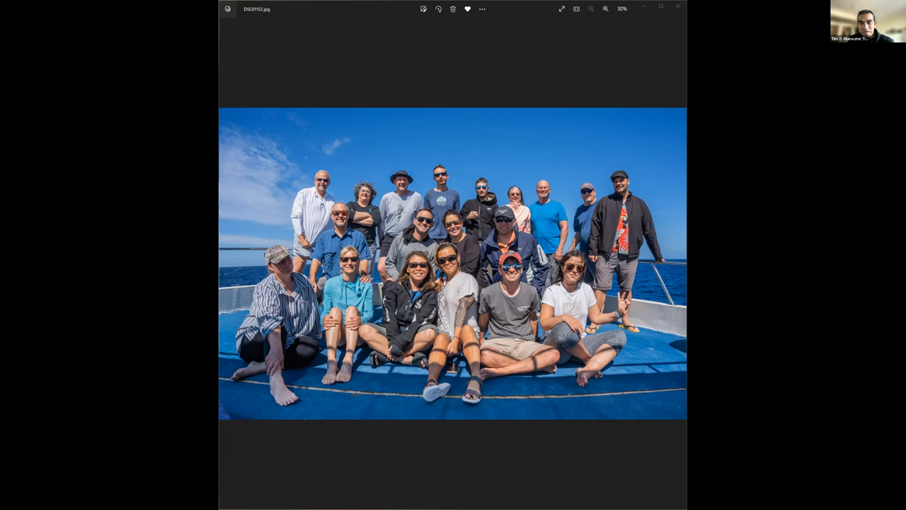
mouse_move(346, 189)
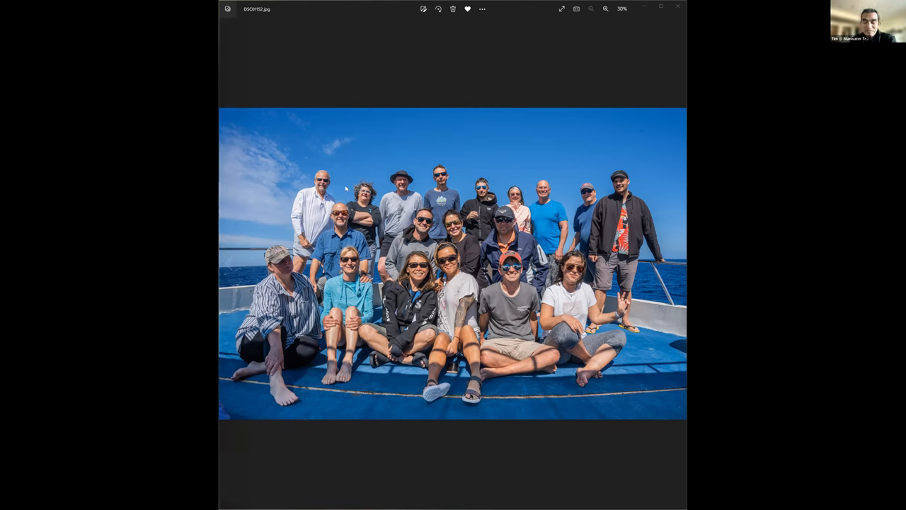
mouse_move(592, 108)
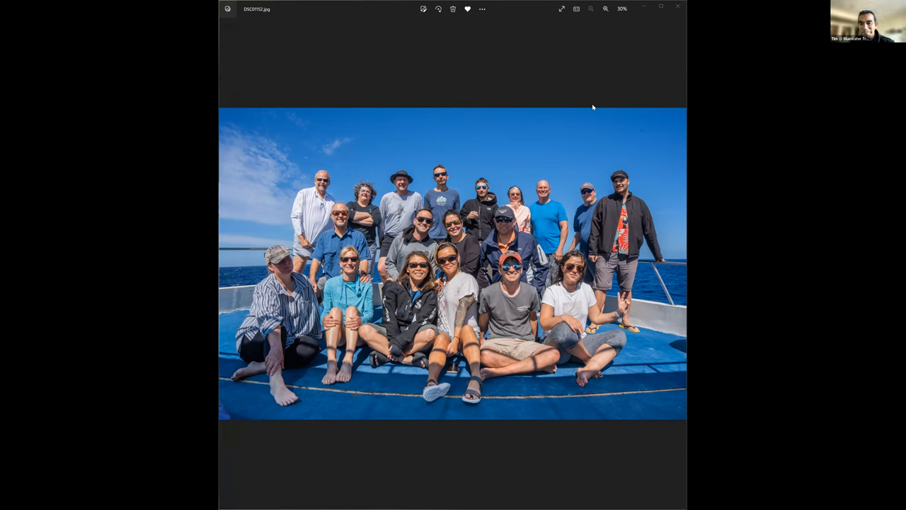
mouse_move(518, 99)
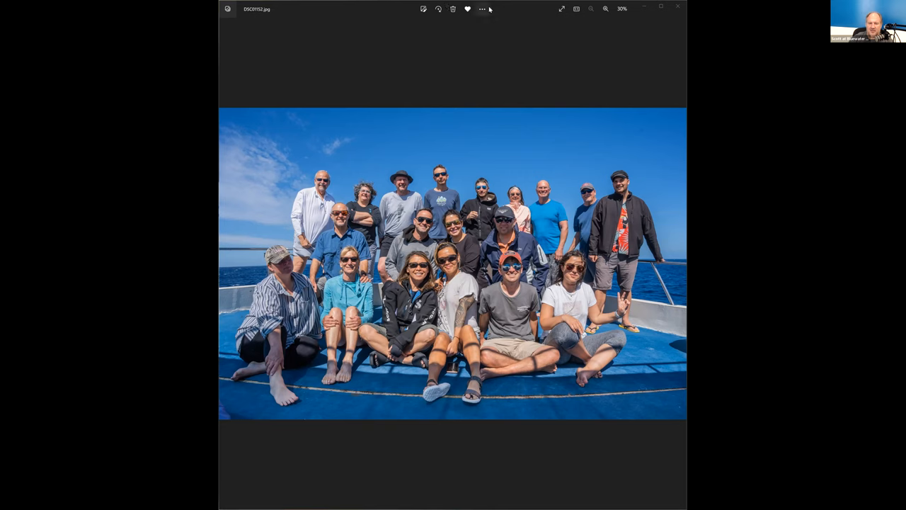
Show the See more menu of extra actions over the dive team group photo.
click(482, 9)
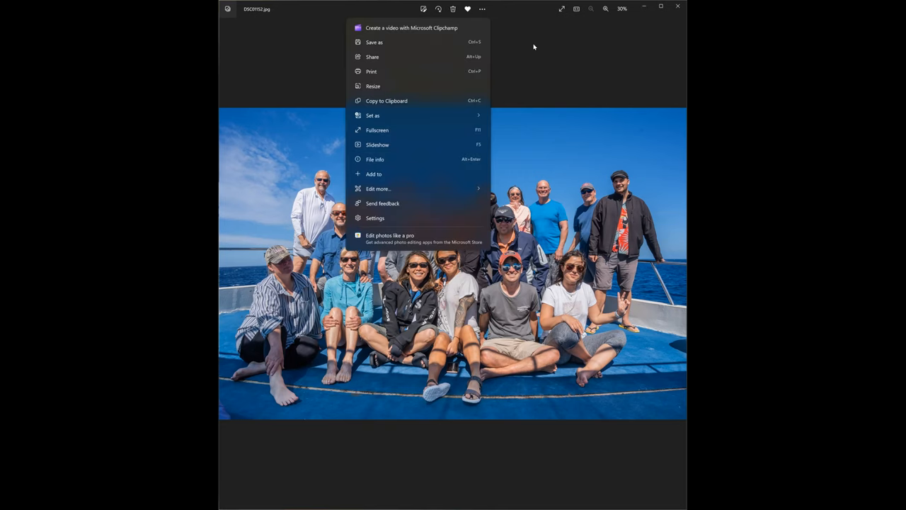